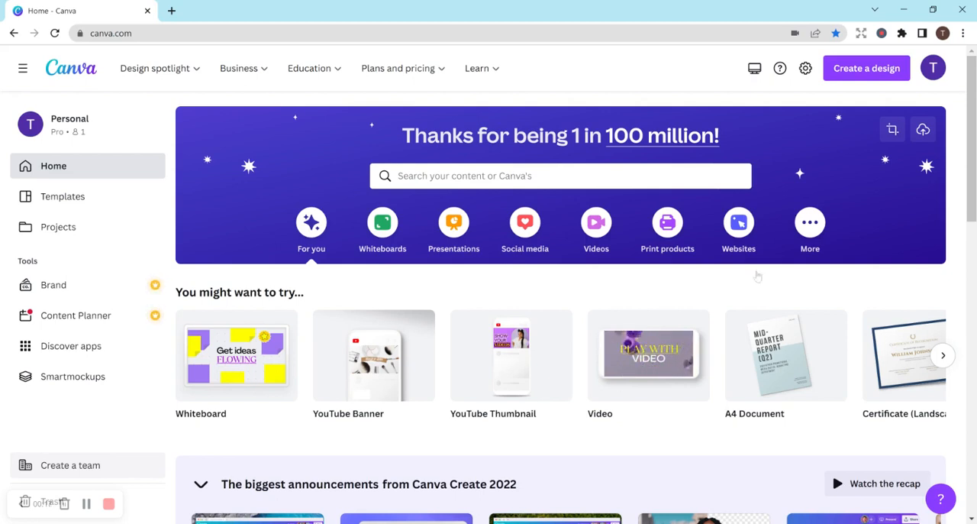
- Create a custom-size Canva design 8.5 inches wide by 11 inches tall
{"action": "left_click", "coordinate": [867, 68]}
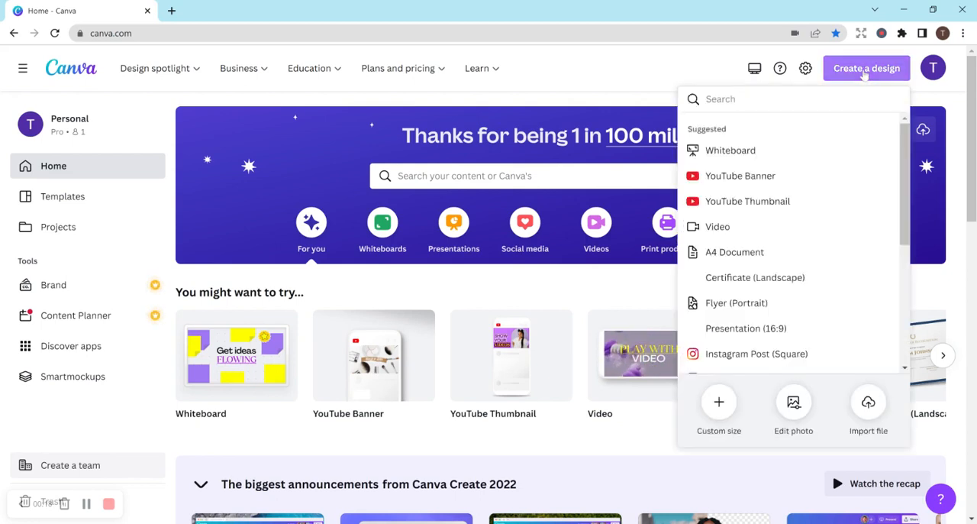
{"action": "mouse_move", "coordinate": [718, 402]}
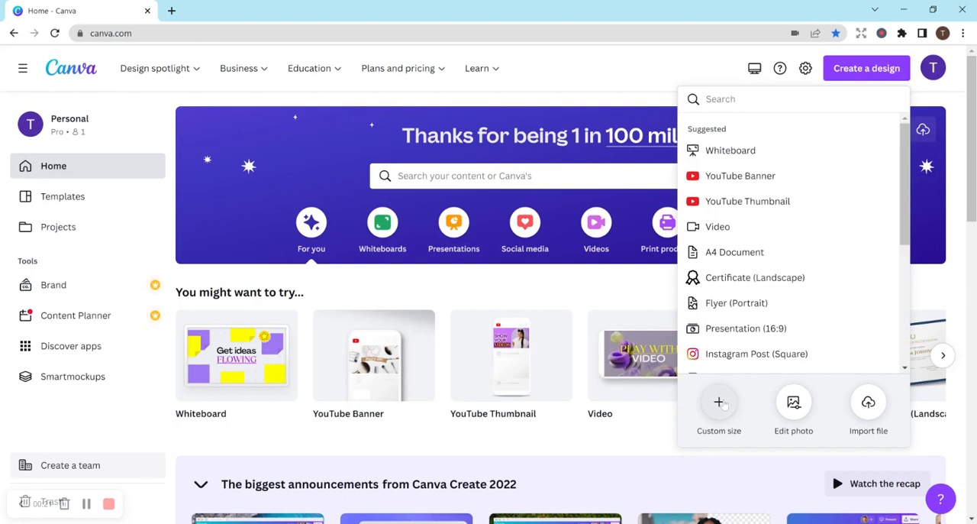
{"action": "left_click", "coordinate": [718, 402]}
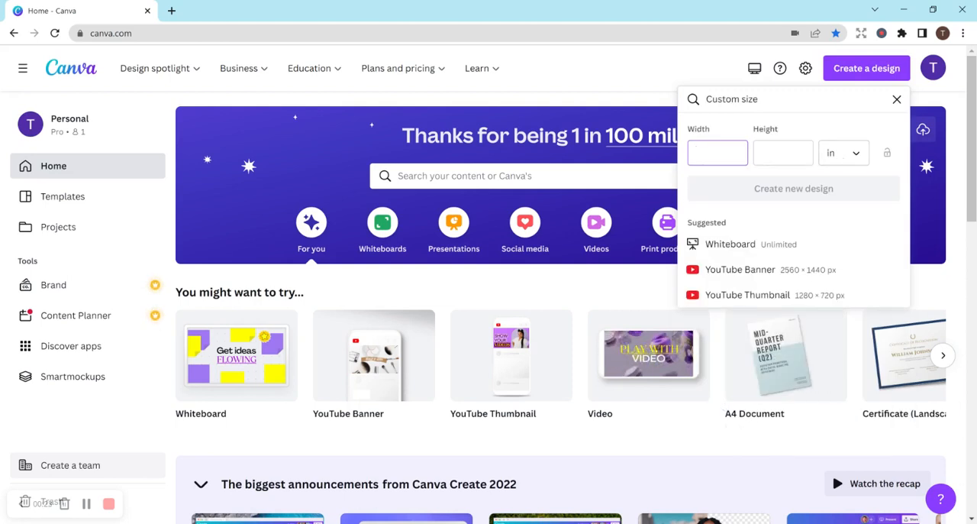
{"action": "type", "text": "8.5"}
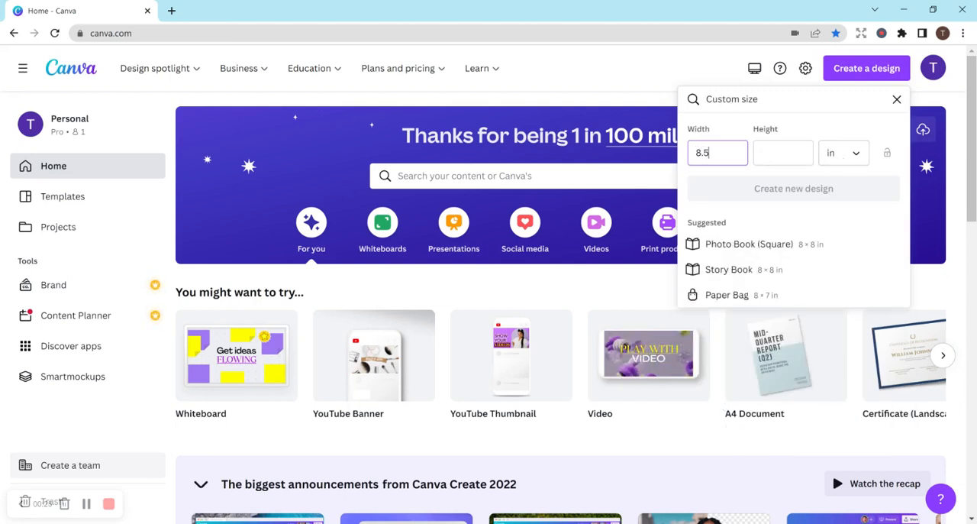
{"action": "type", "text": "11"}
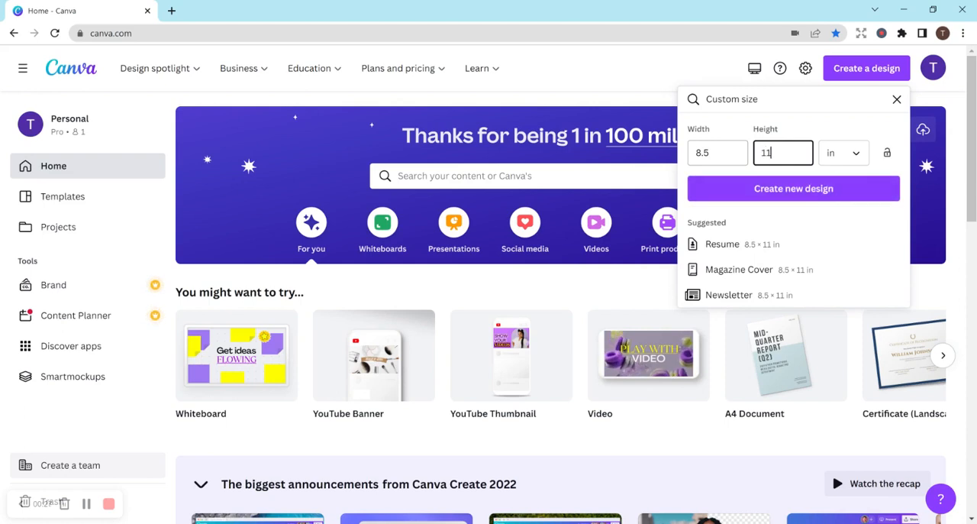
{"action": "left_click", "coordinate": [794, 188]}
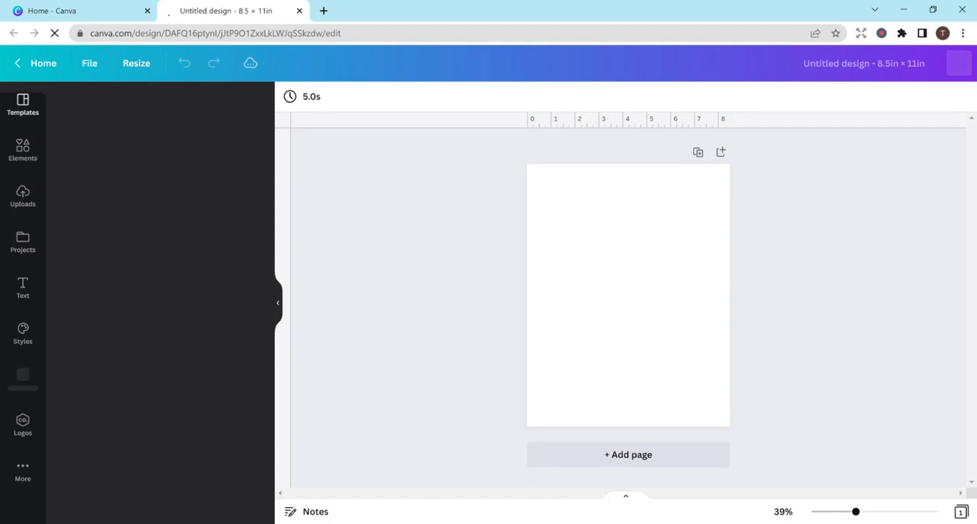
- Open the Text to Image app from the sidebar's More apps list
{"action": "left_click", "coordinate": [22, 105]}
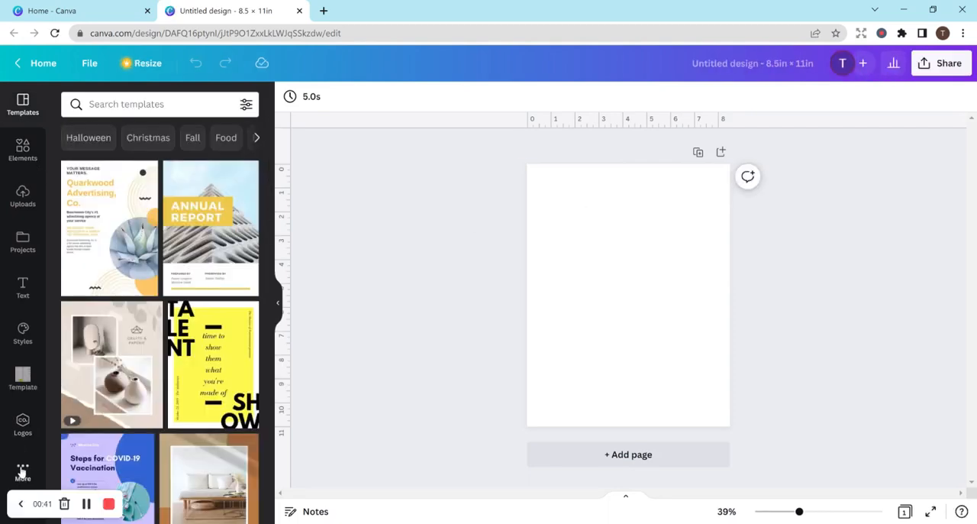
{"action": "left_click", "coordinate": [23, 471]}
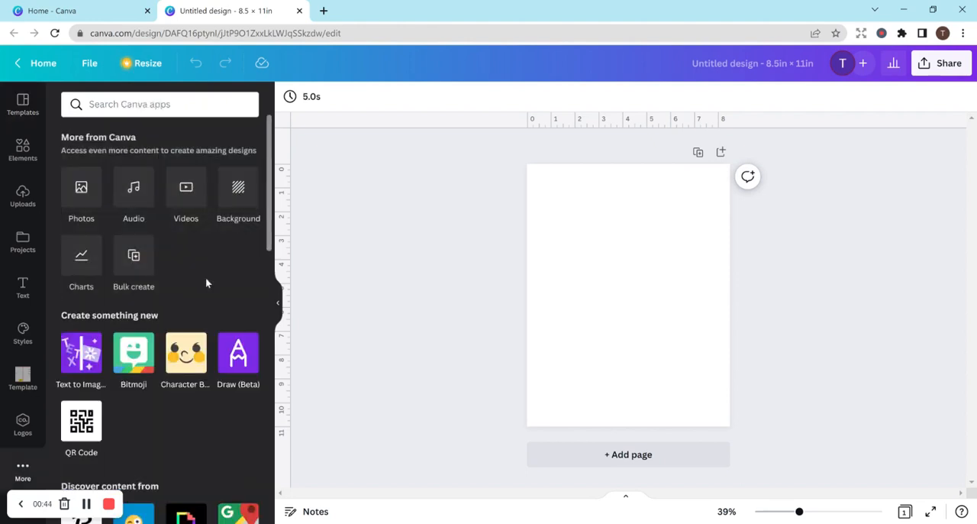
{"action": "left_click", "coordinate": [81, 355]}
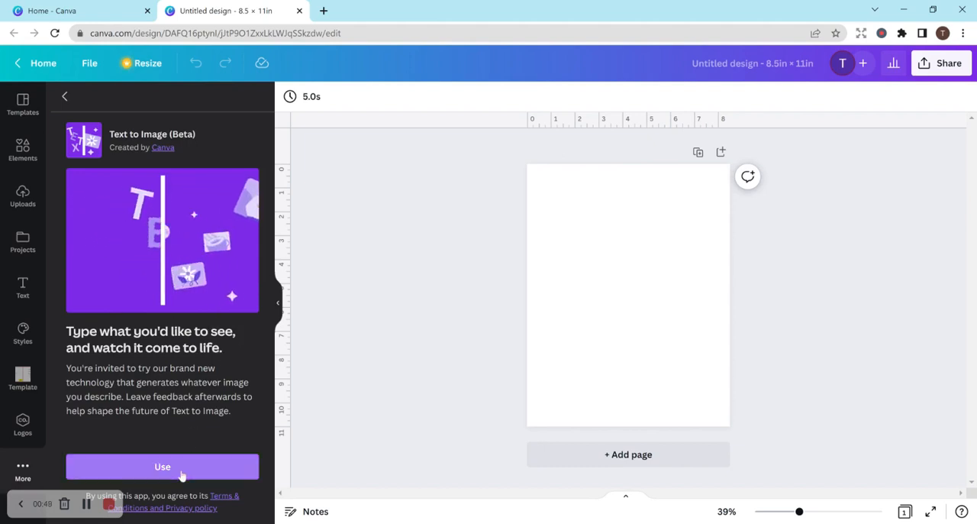
- Generate images from the sample panda-on-a-bike prompt, then start again with the page blank
{"action": "left_click", "coordinate": [162, 466]}
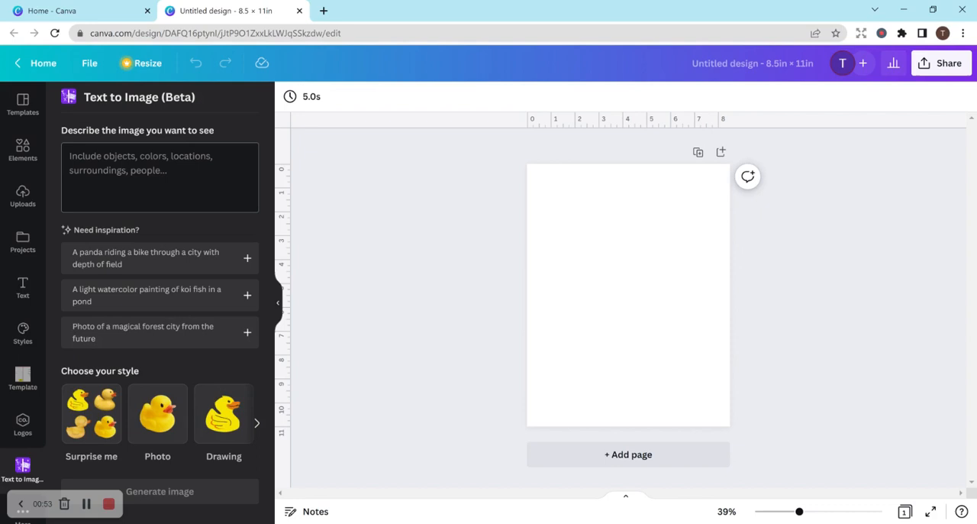
{"action": "mouse_move", "coordinate": [140, 268]}
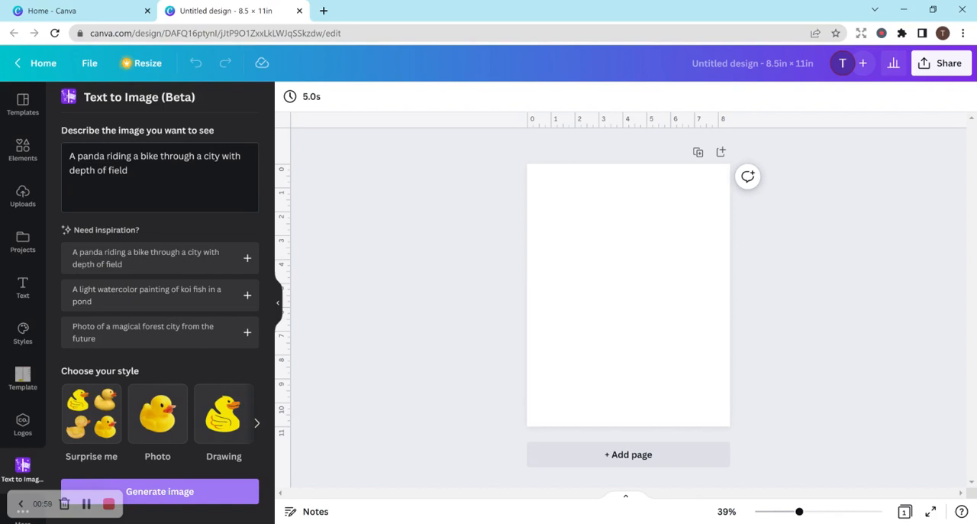
{"action": "left_click", "coordinate": [159, 490]}
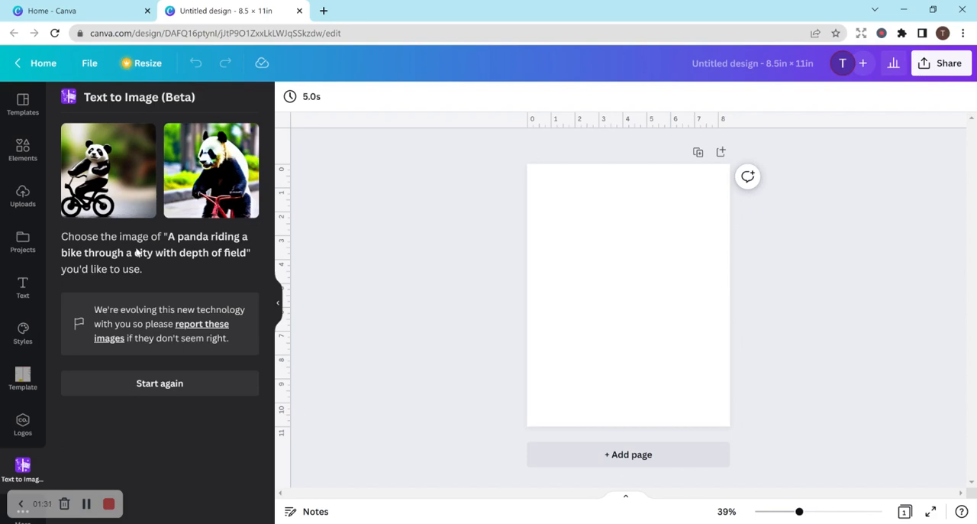
{"action": "mouse_move", "coordinate": [179, 384]}
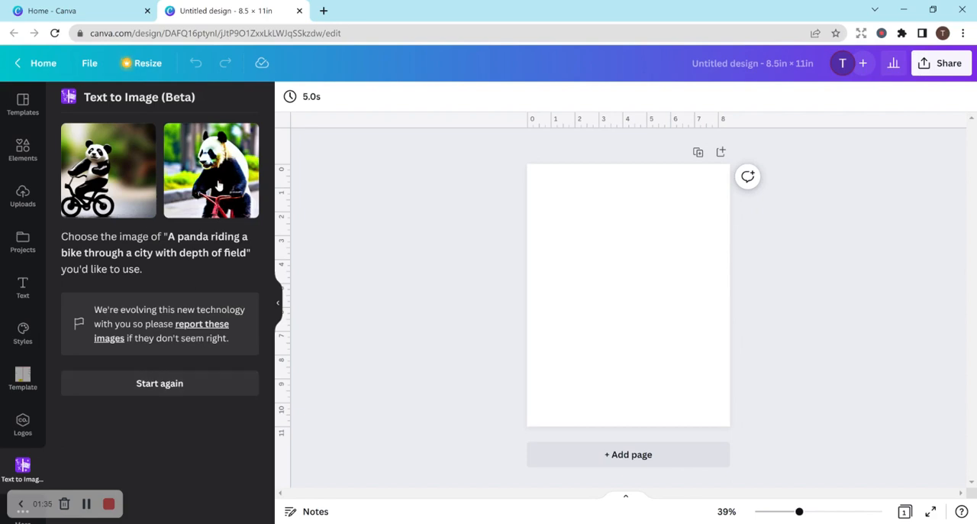
{"action": "left_click", "coordinate": [210, 169]}
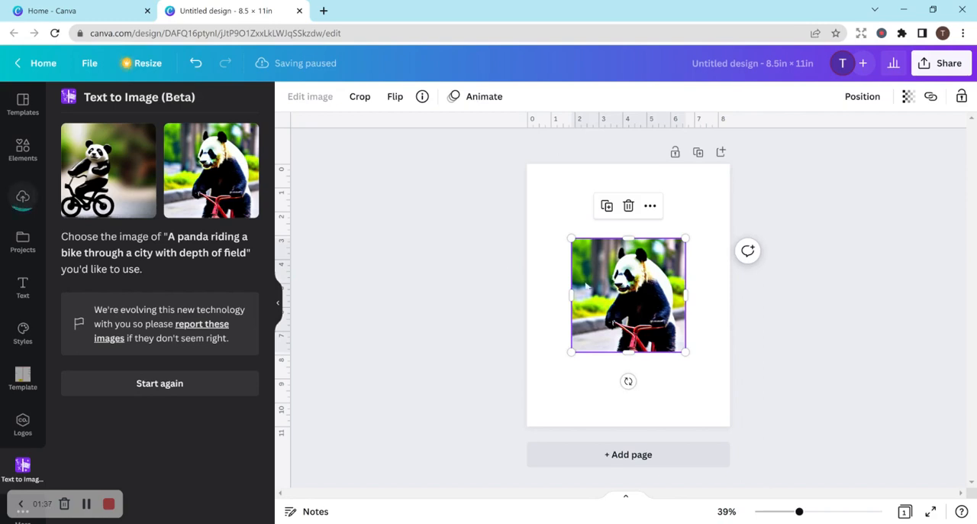
{"action": "left_click", "coordinate": [159, 382]}
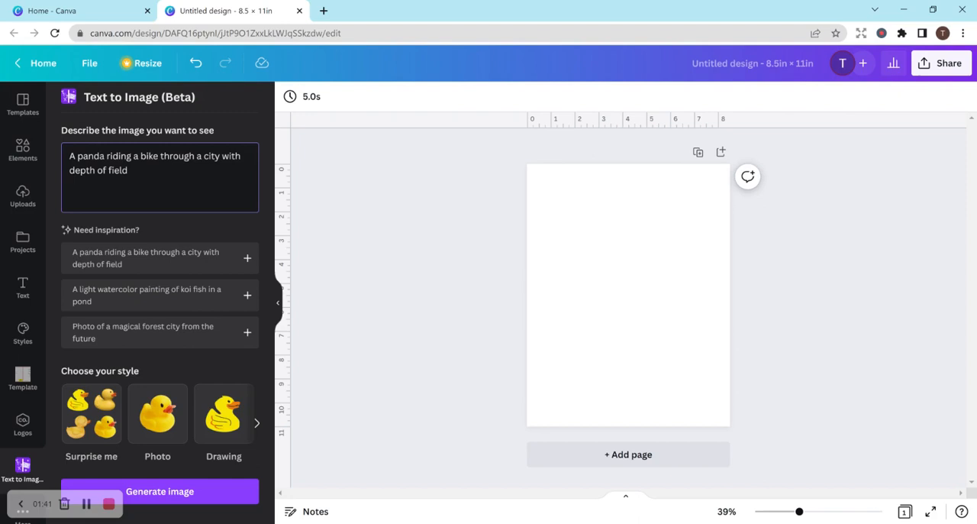
- Generate images for 'dog, coloring book, black and white' and add the mandala-style dog
{"action": "triple_click", "coordinate": [153, 156]}
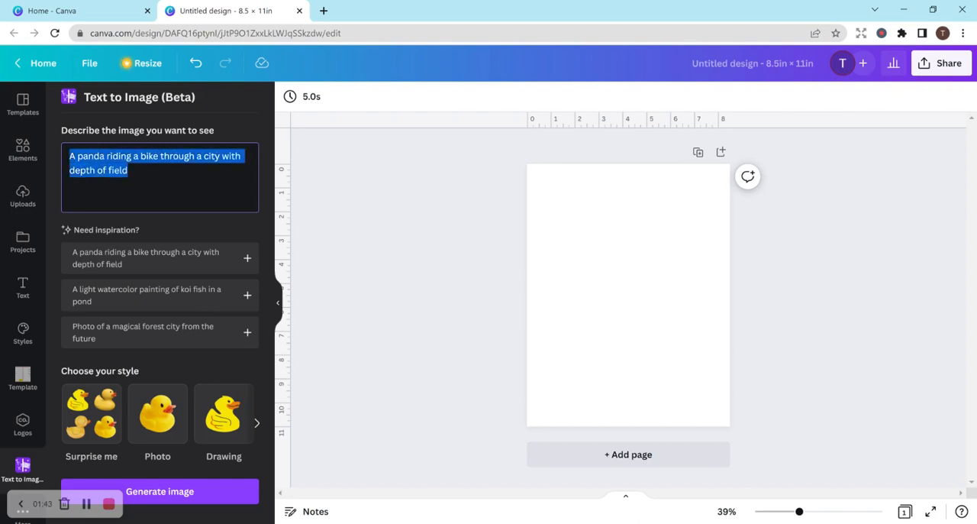
{"action": "type", "text": "dog"}
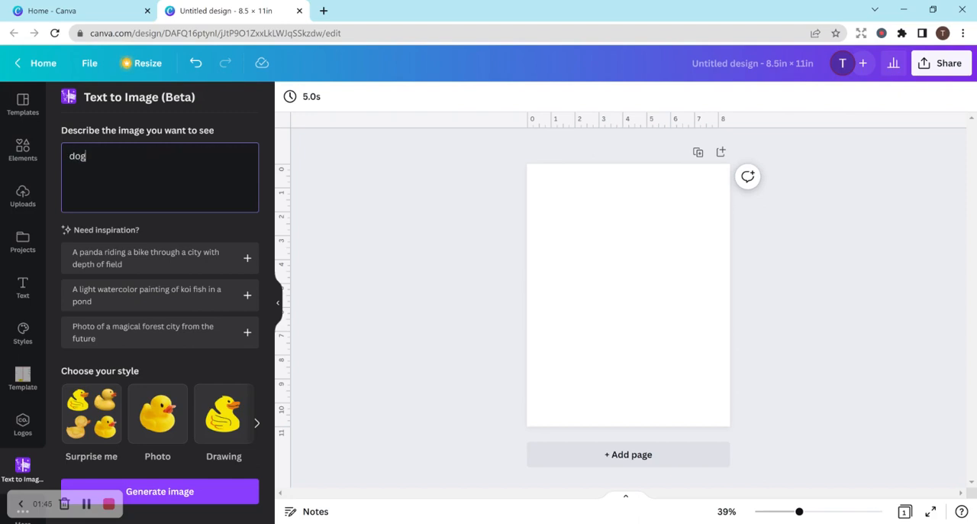
{"action": "type", "text": ", coloring b"}
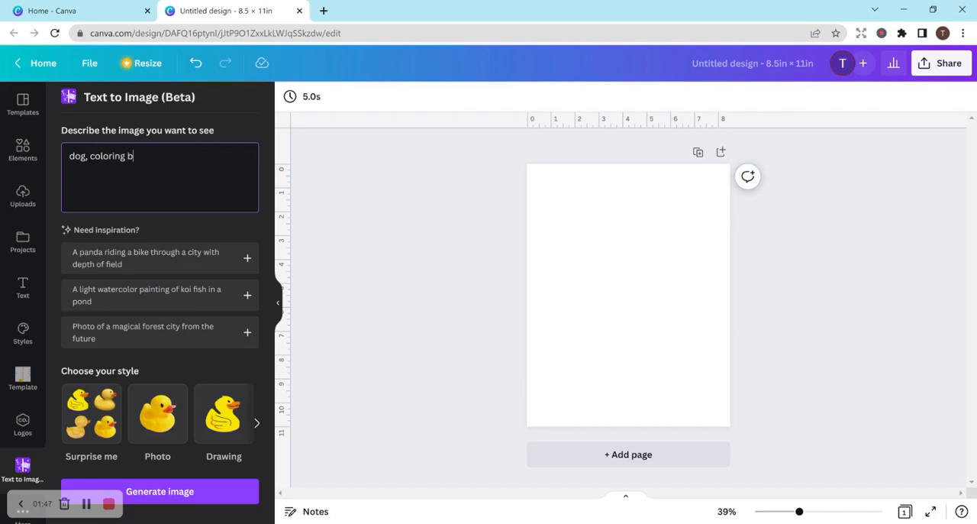
{"action": "type", "text": "ook, black and"}
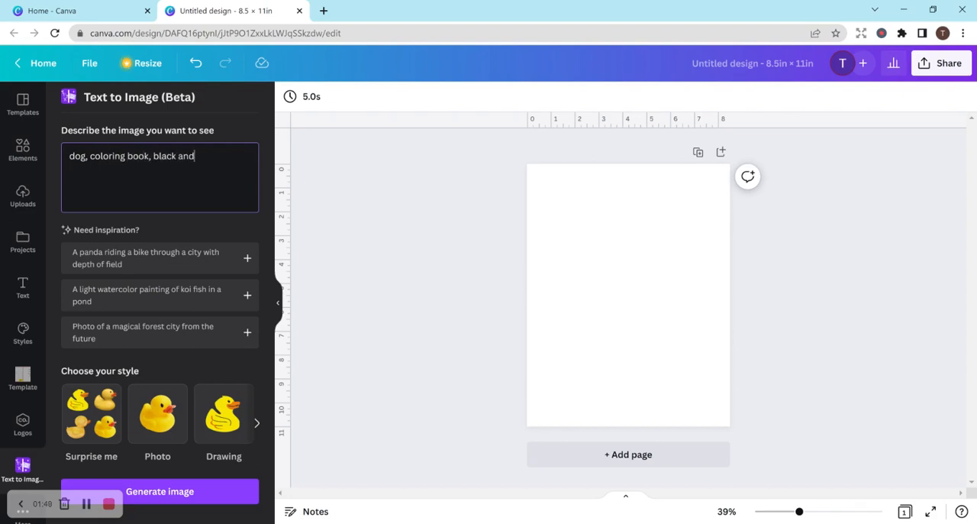
{"action": "type", "text": "white"}
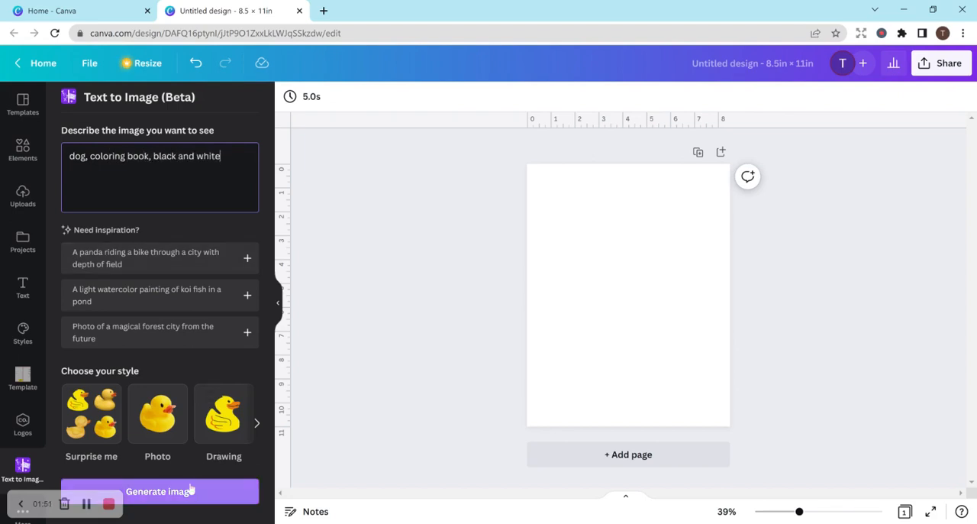
{"action": "left_click", "coordinate": [159, 491]}
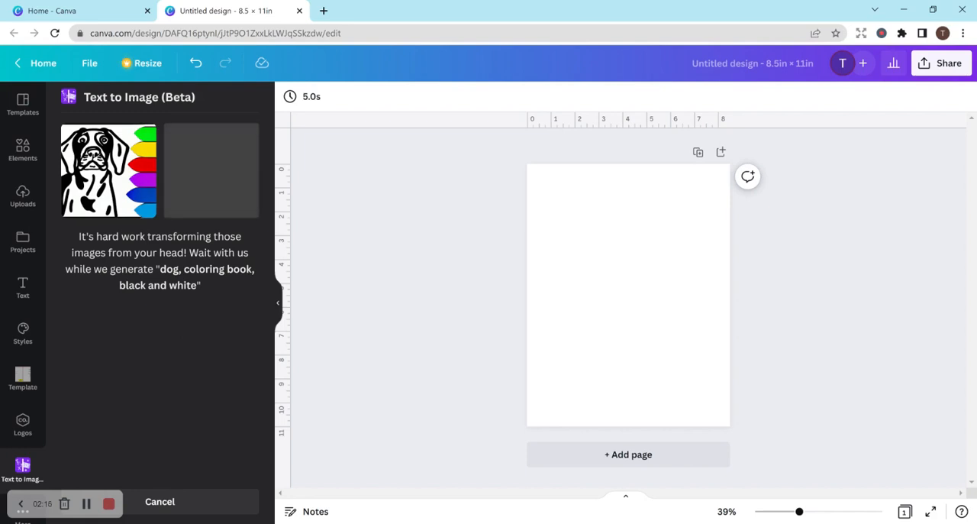
{"action": "mouse_move", "coordinate": [214, 301]}
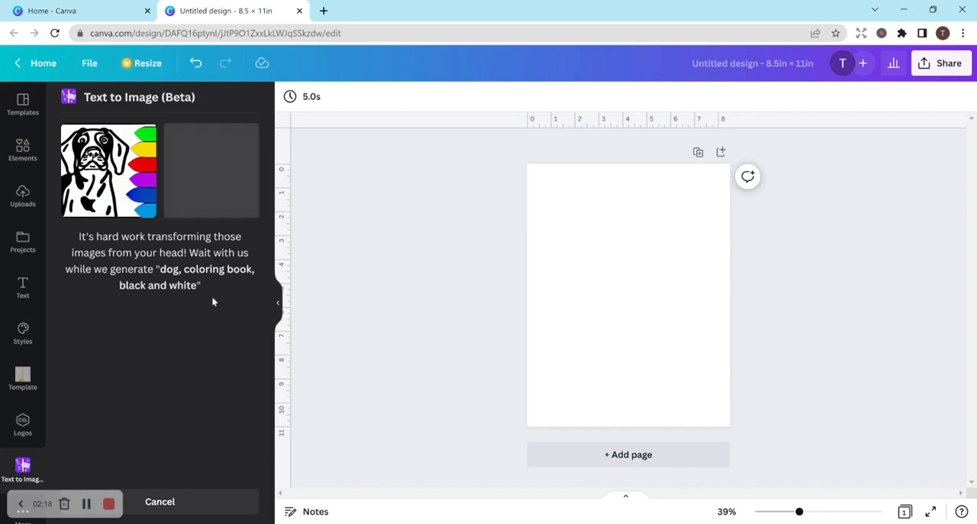
{"action": "mouse_move", "coordinate": [148, 113]}
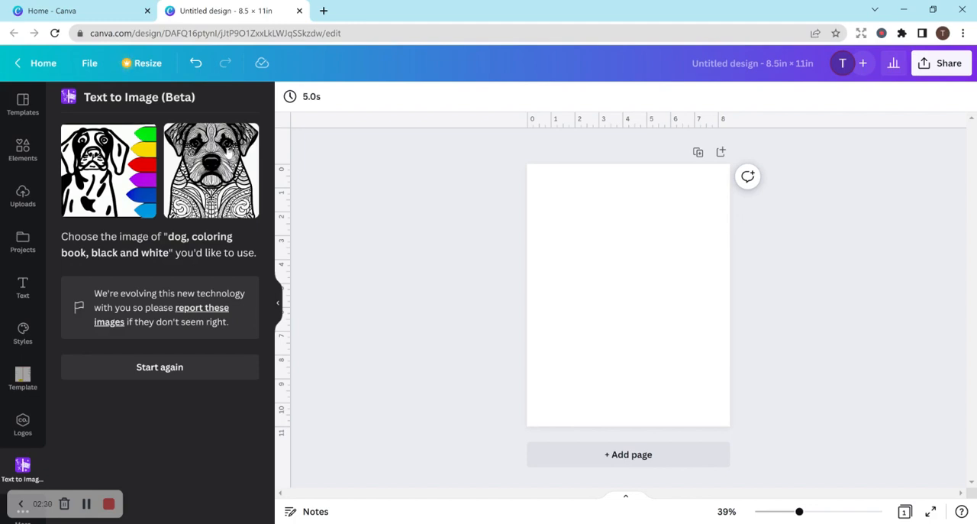
{"action": "left_click", "coordinate": [211, 170]}
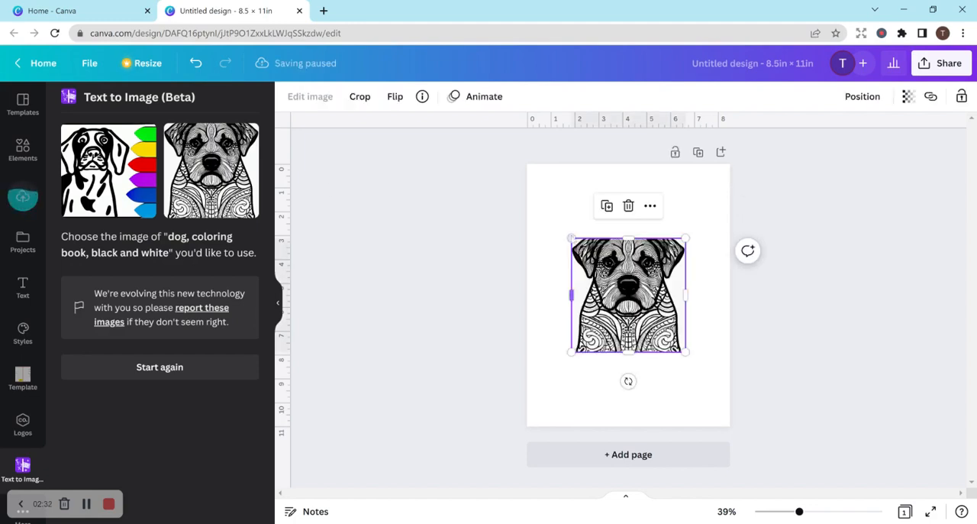